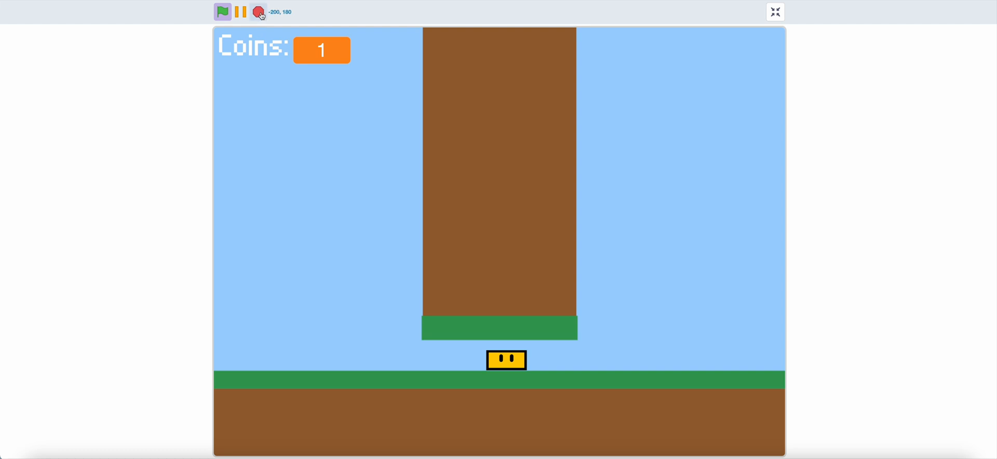
Leave full screen and create a PlayerSpeed variable for all sprites
{"action": "left_click", "coordinate": [775, 11]}
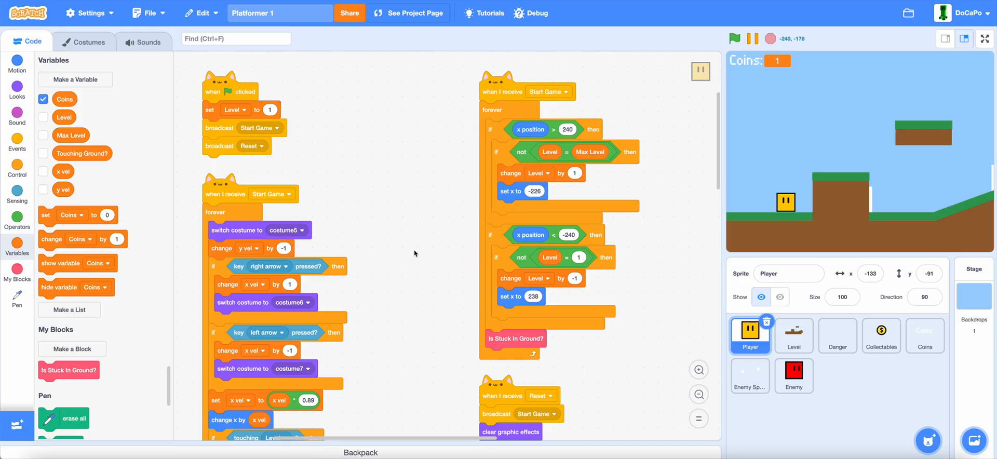
{"action": "mouse_move", "coordinate": [427, 349]}
{"action": "type", "text": "P"}
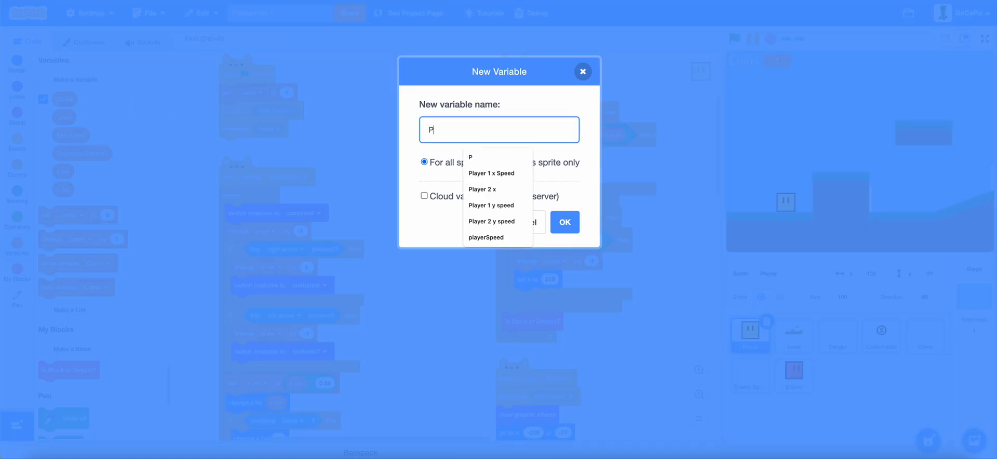
{"action": "left_click", "coordinate": [486, 237]}
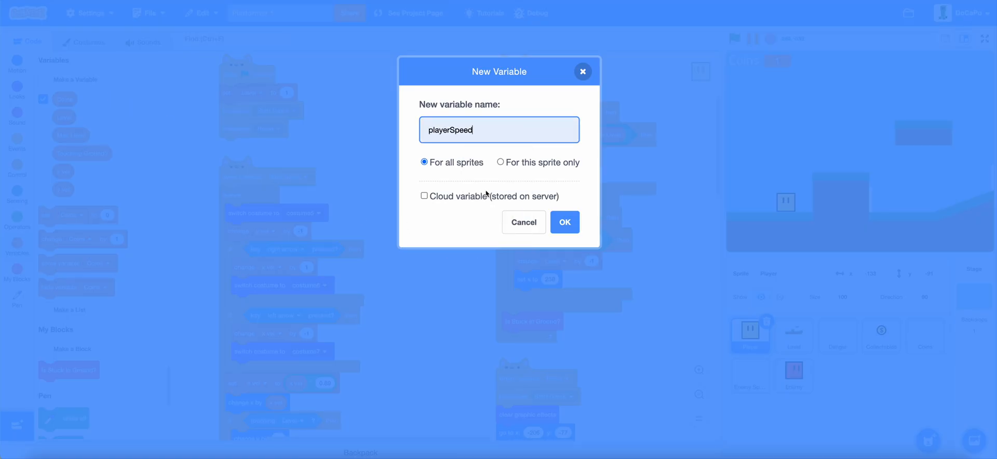
{"action": "type", "text": "PlayerSpeed"}
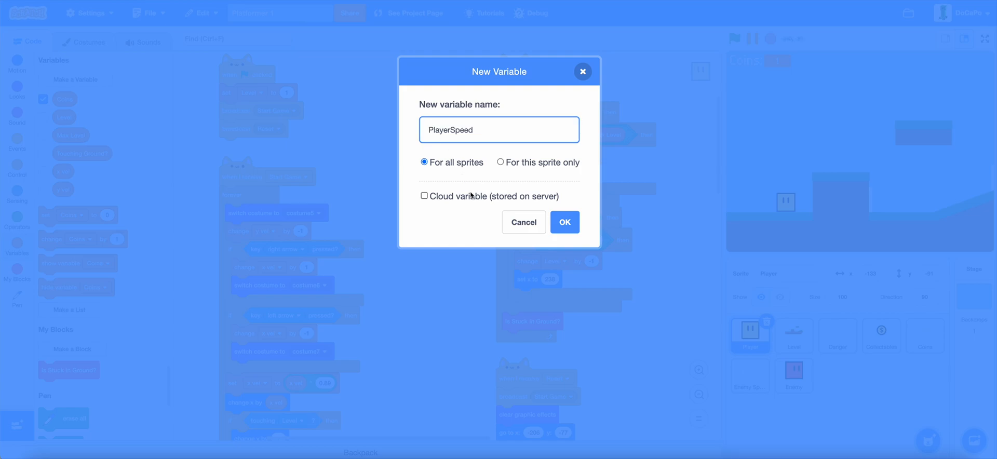
{"action": "left_click", "coordinate": [564, 223]}
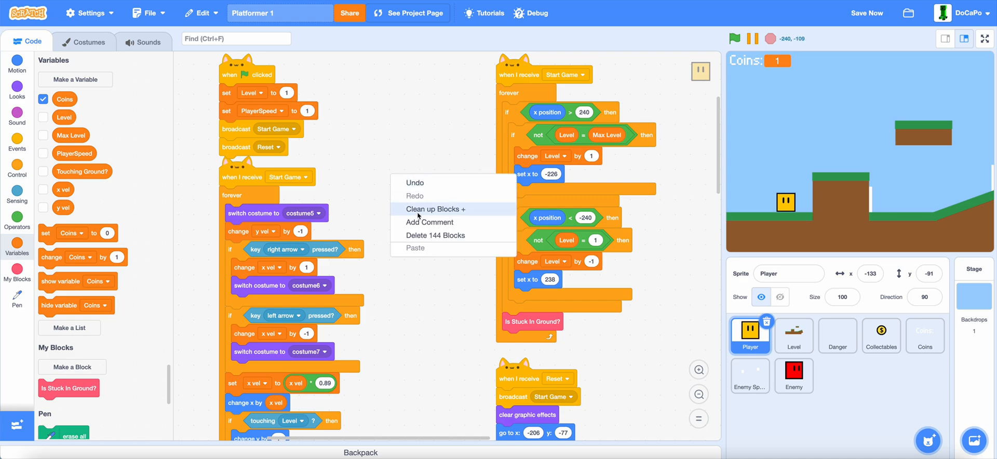
Tidy the scripts and make right-arrow movement change x vel by PlayerSpeed
{"action": "left_click", "coordinate": [435, 209]}
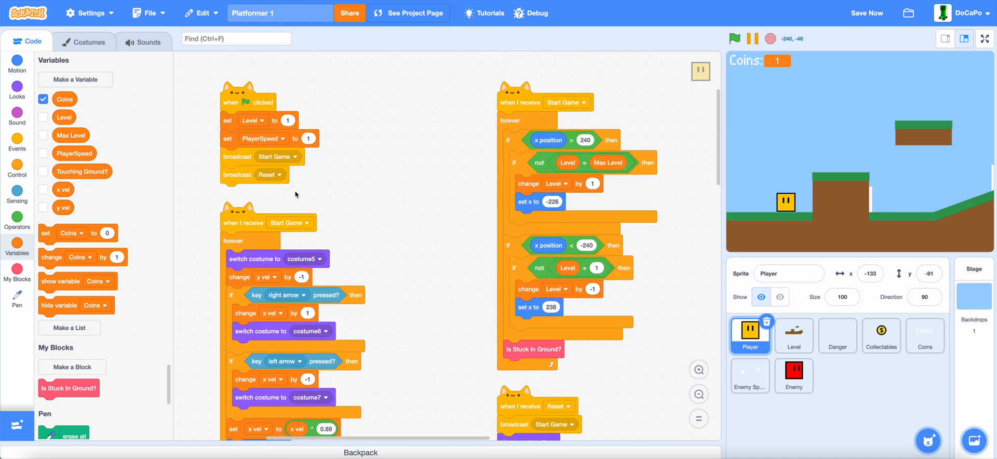
{"action": "scroll", "scroll_direction": "down", "scroll_amount": 3}
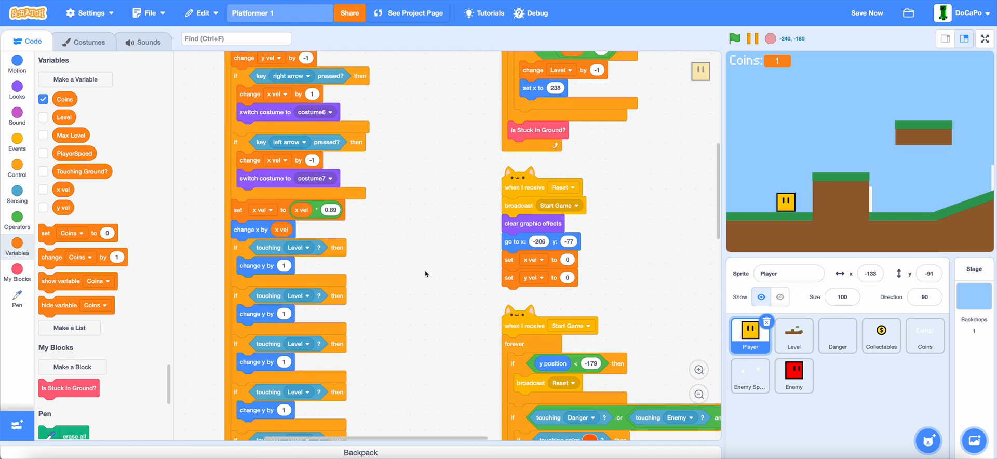
{"action": "left_click", "coordinate": [18, 165]}
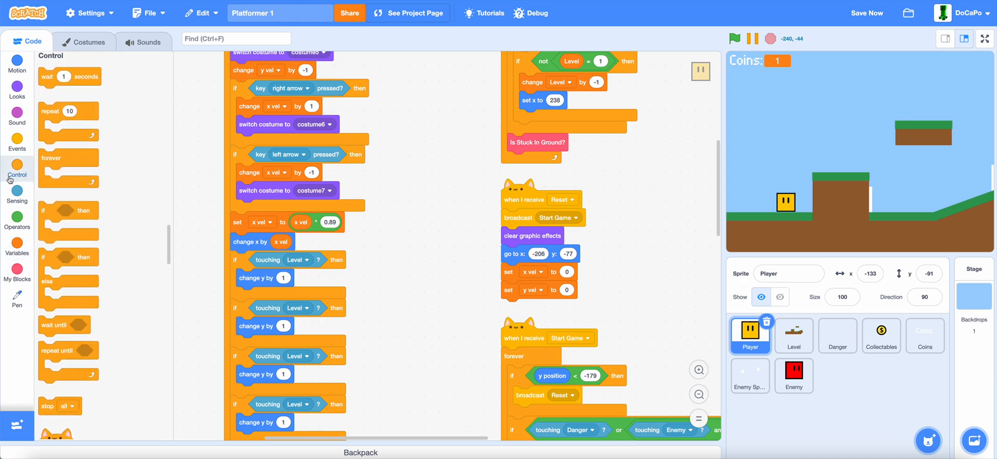
{"action": "left_click", "coordinate": [17, 245]}
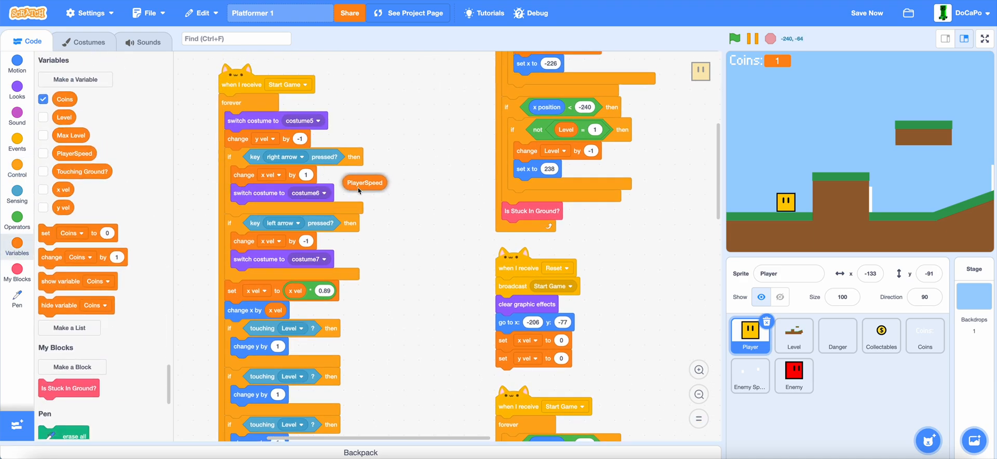
{"action": "left_click_drag", "start_coordinate": [360, 183], "coordinate": [320, 175]}
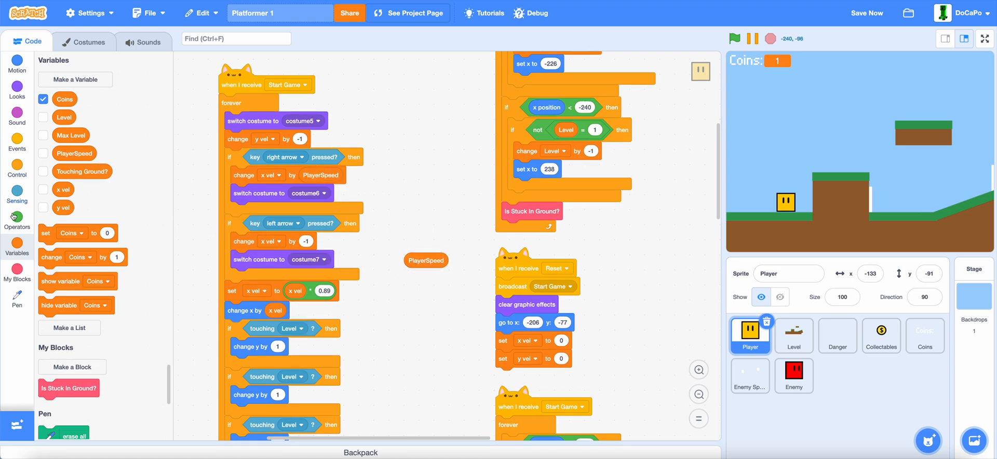
Make left-arrow movement change x vel by PlayerSpeed times -1
{"action": "left_click", "coordinate": [17, 216]}
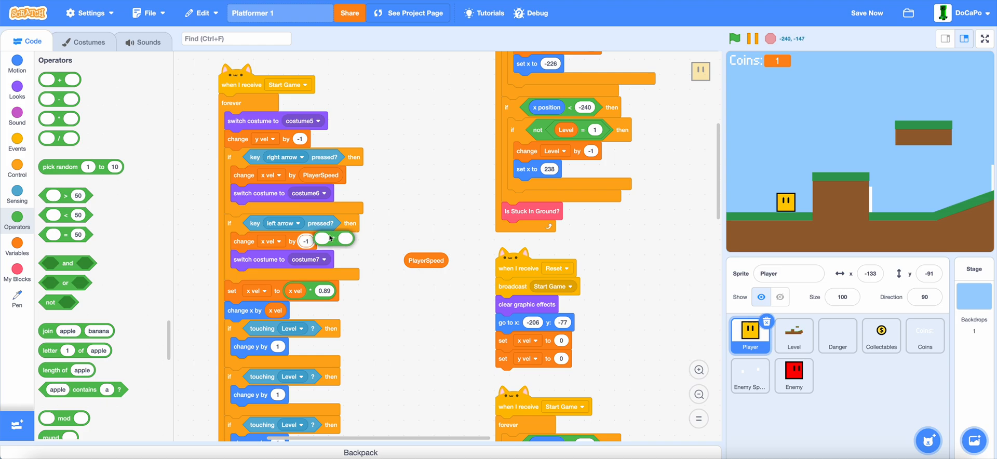
{"action": "left_click_drag", "start_coordinate": [425, 261], "coordinate": [323, 242]}
{"action": "type", "text": "-1"}
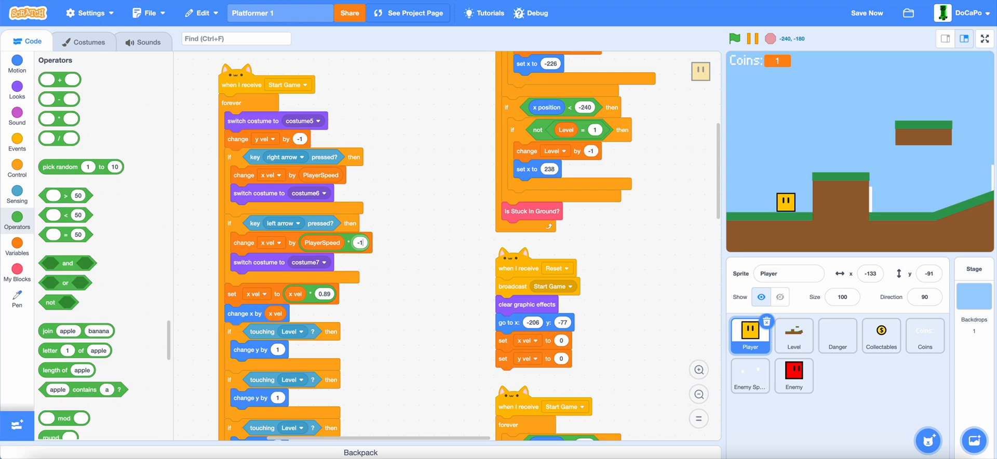
{"action": "left_click", "coordinate": [18, 169]}
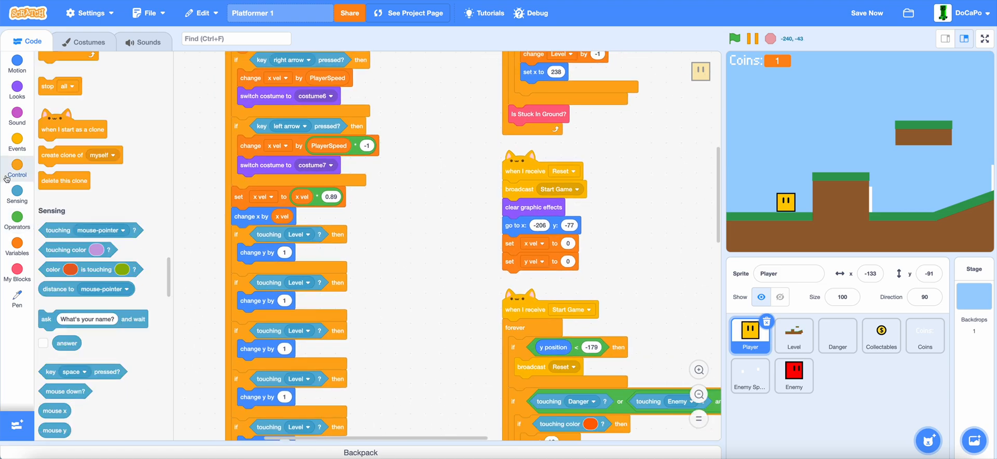
Add an if-else checking 'key down arrow pressed?' to the movement loop, then go to costumes
{"action": "left_click", "coordinate": [17, 165]}
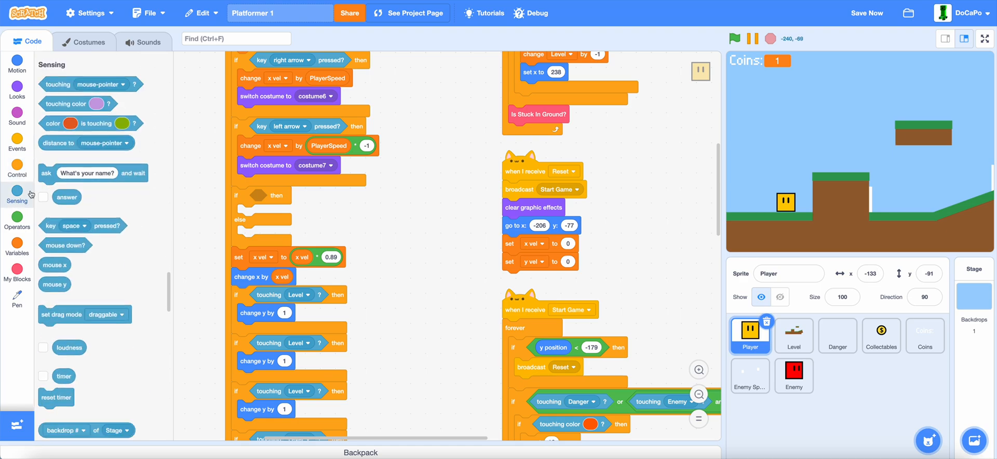
{"action": "left_click", "coordinate": [286, 195]}
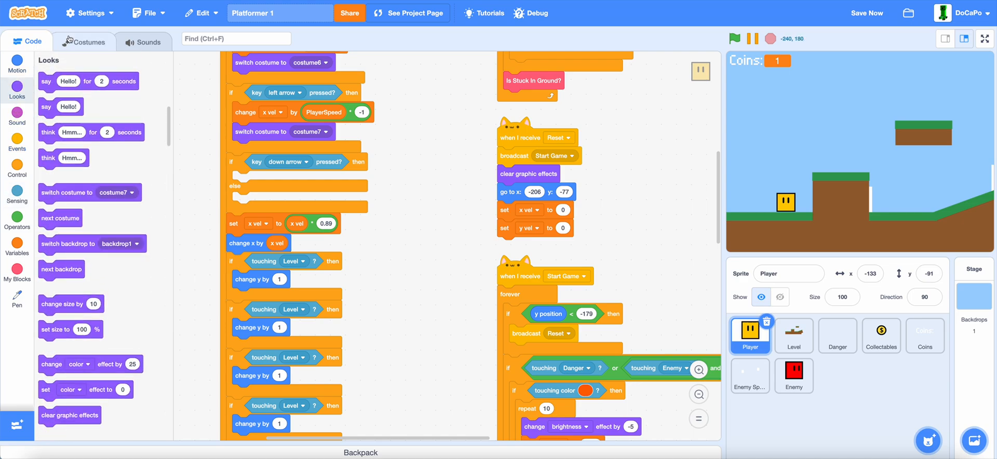
{"action": "left_click", "coordinate": [91, 41]}
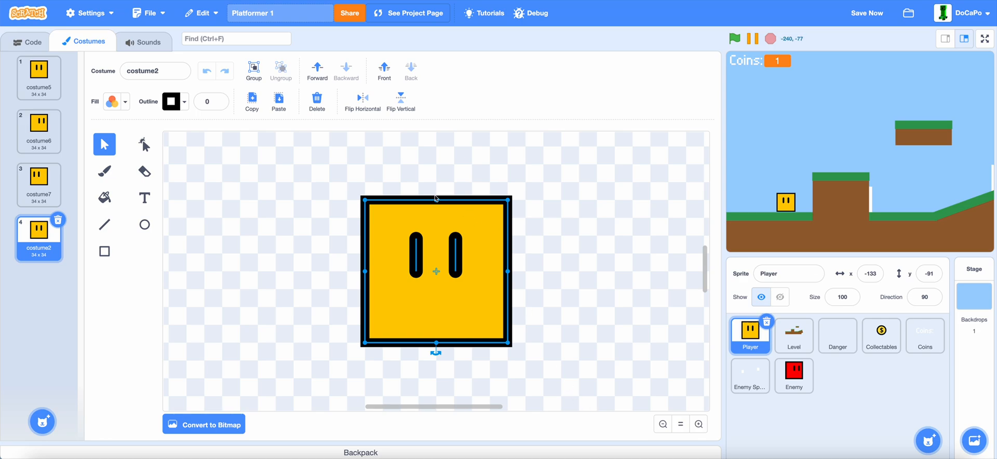
Squash a costume to half height as 'crouch' and duplicate it as 'crouchright'
{"action": "left_click_drag", "start_coordinate": [436, 198], "coordinate": [436, 269]}
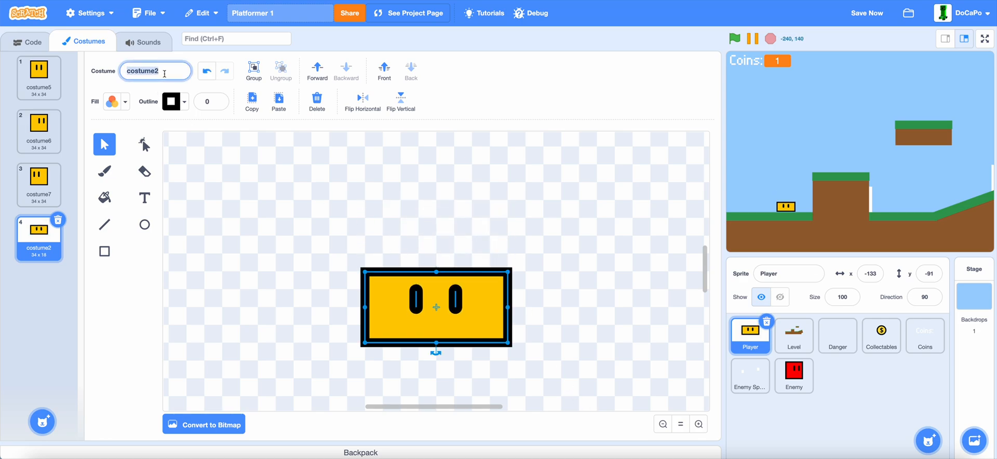
{"action": "type", "text": "crouch"}
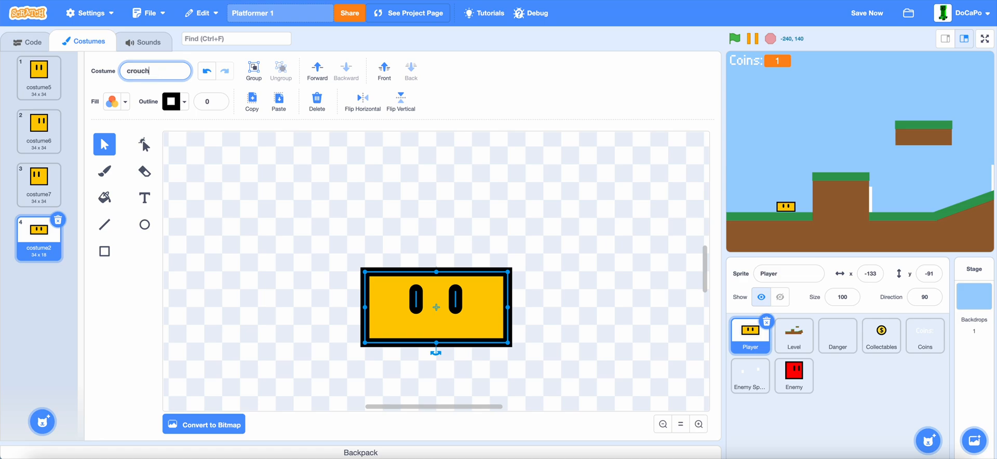
{"action": "right_click", "coordinate": [39, 236]}
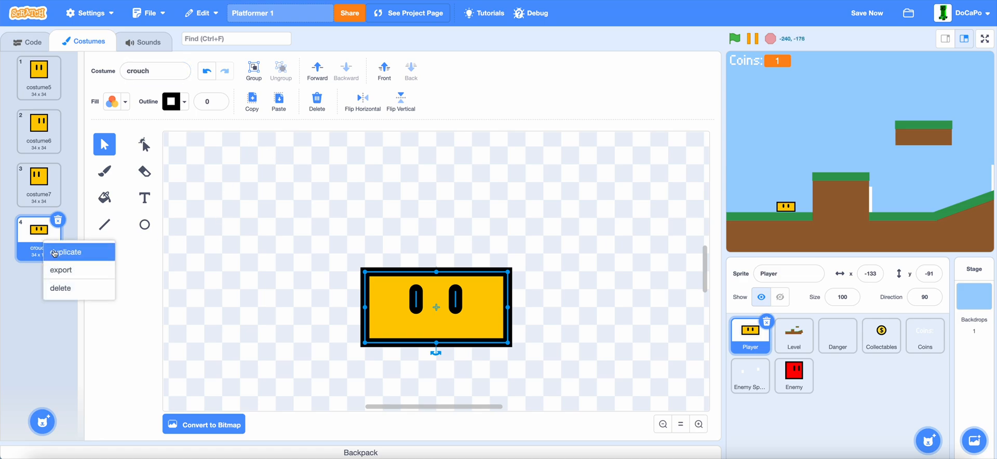
{"action": "left_click", "coordinate": [67, 252]}
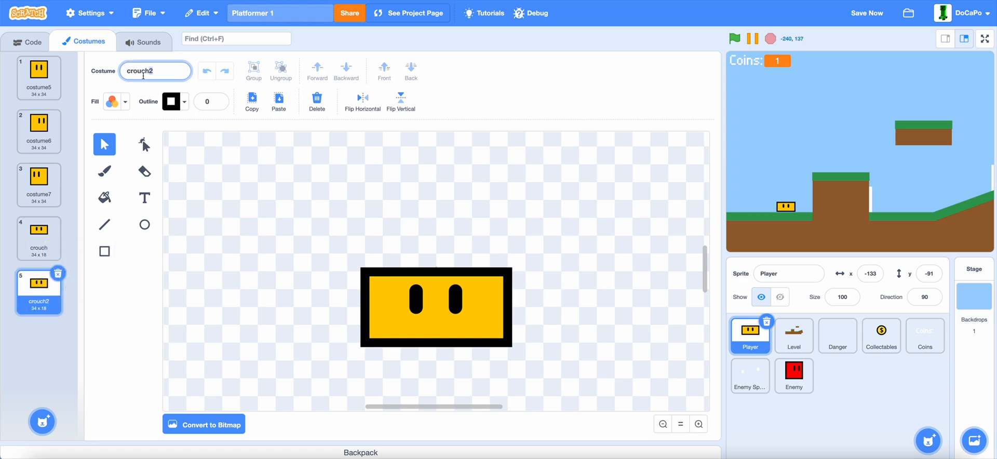
{"action": "type", "text": "crouchright"}
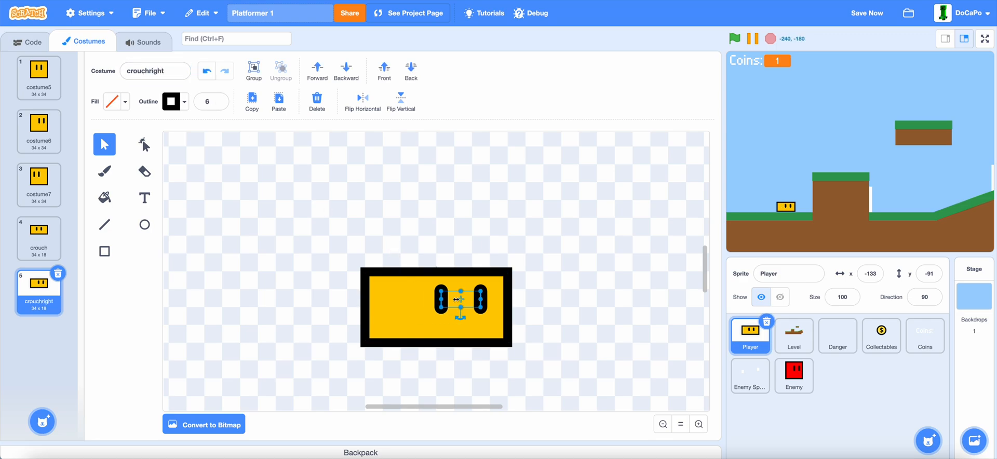
Duplicate crouchright as 'crouchleft' and return to the Player's scripts
{"action": "right_click", "coordinate": [39, 291]}
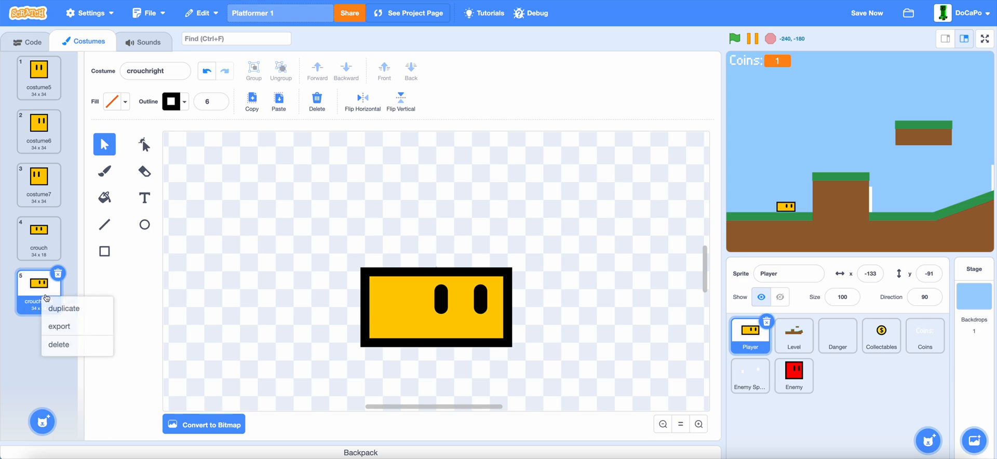
{"action": "left_click", "coordinate": [63, 309]}
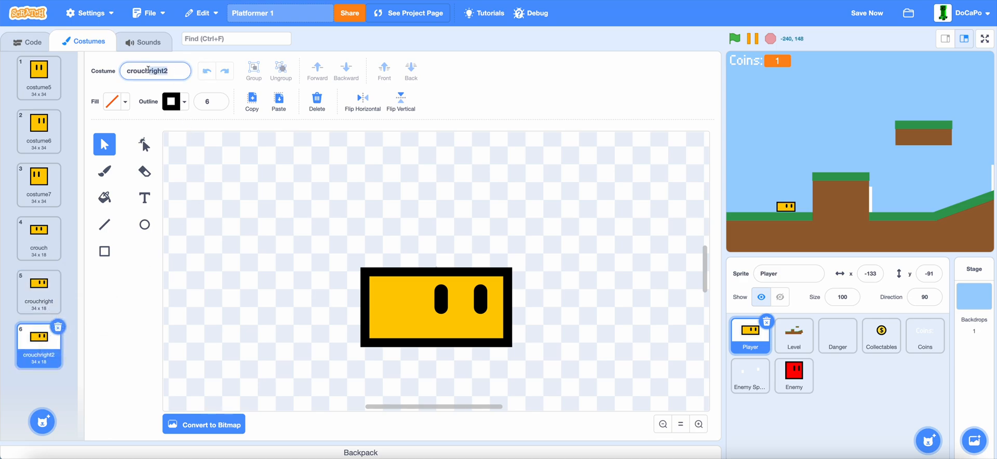
{"action": "type", "text": "crouchlef"}
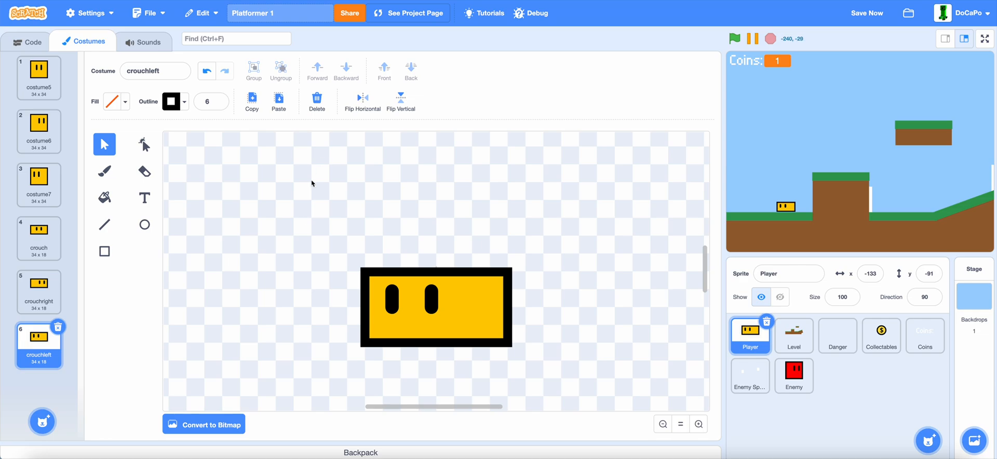
{"action": "left_click", "coordinate": [27, 41]}
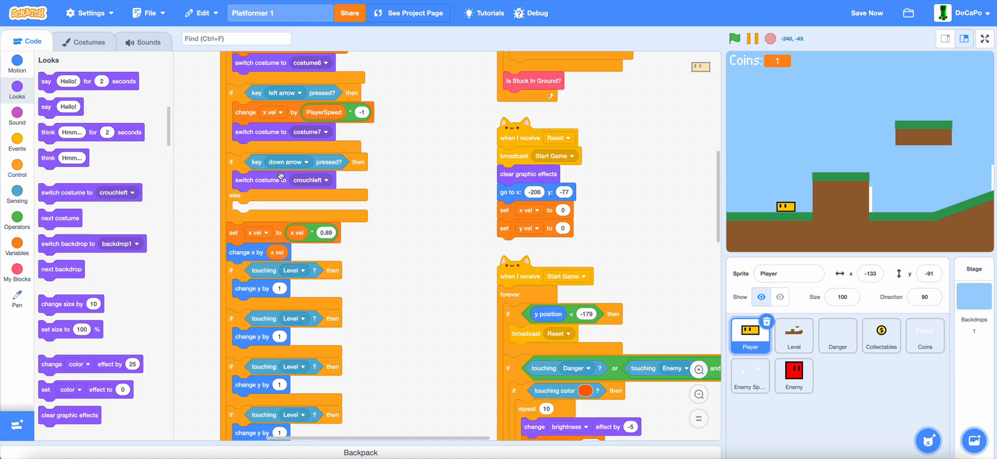
In the down-arrow branch use the crouch costume and PlayerSpeed 0.2, else PlayerSpeed 1
{"action": "left_click", "coordinate": [327, 181]}
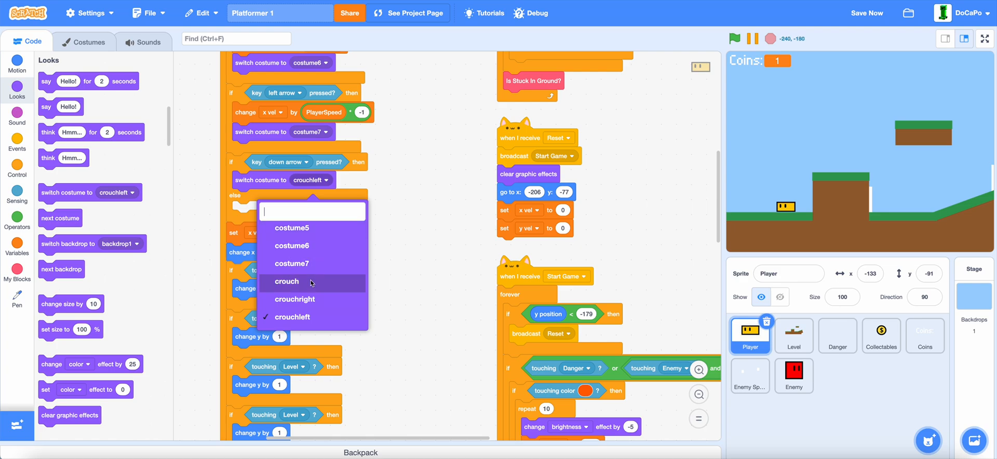
{"action": "left_click", "coordinate": [287, 281]}
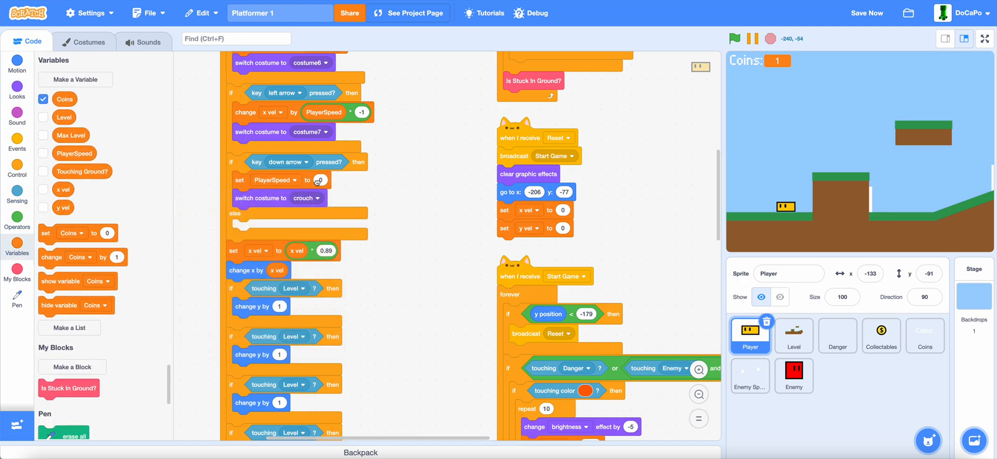
{"action": "type", "text": "0.2"}
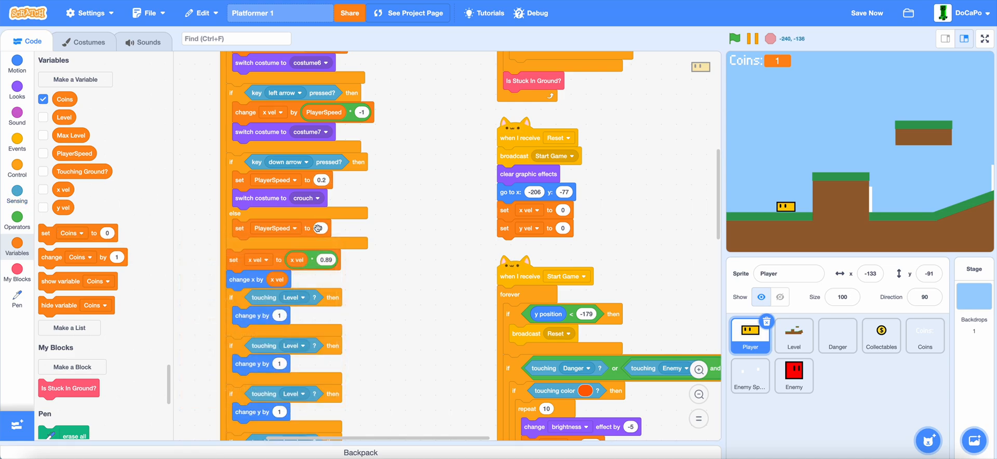
{"action": "left_click", "coordinate": [17, 166]}
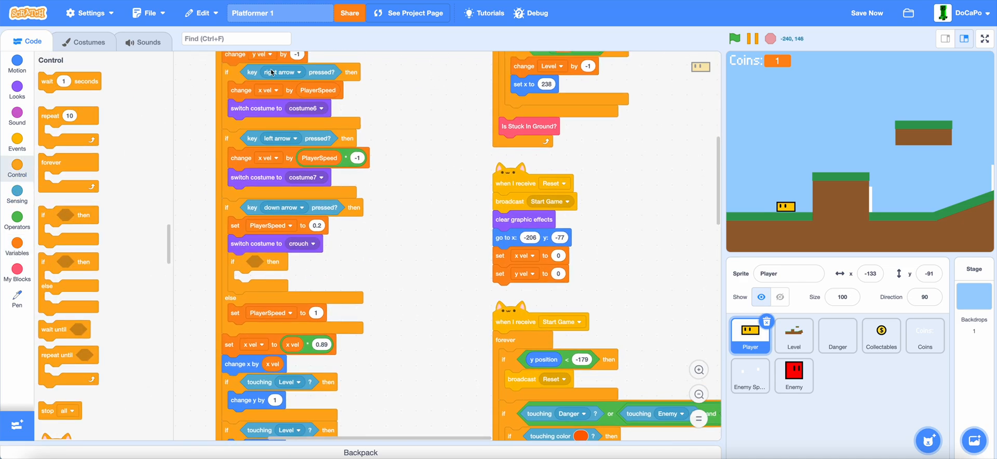
While crouching, switch to crouchright on right arrow and crouchleft on left arrow
{"action": "scroll", "scroll_direction": "down", "scroll_amount": 3}
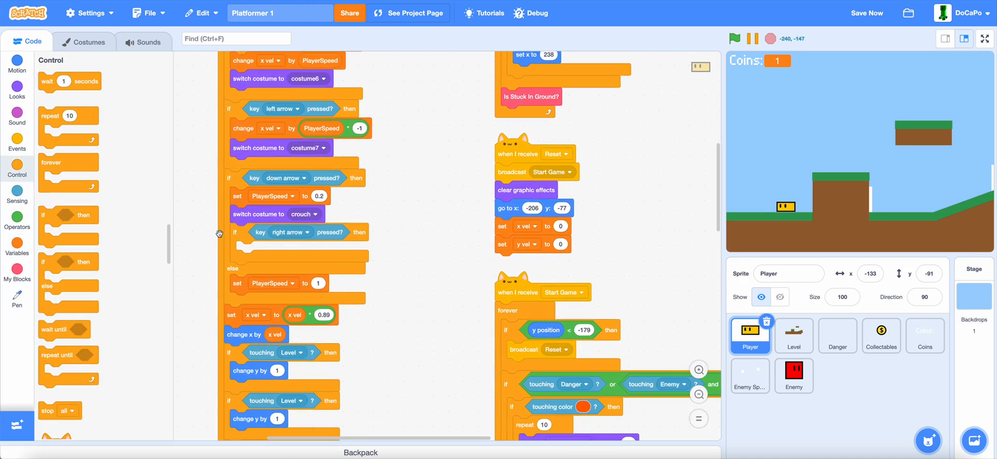
{"action": "left_click", "coordinate": [17, 87]}
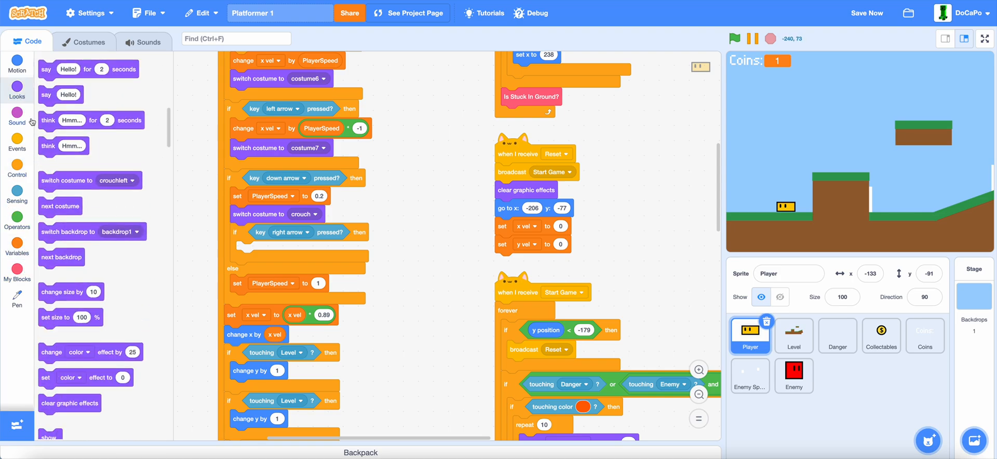
{"action": "left_click", "coordinate": [326, 251]}
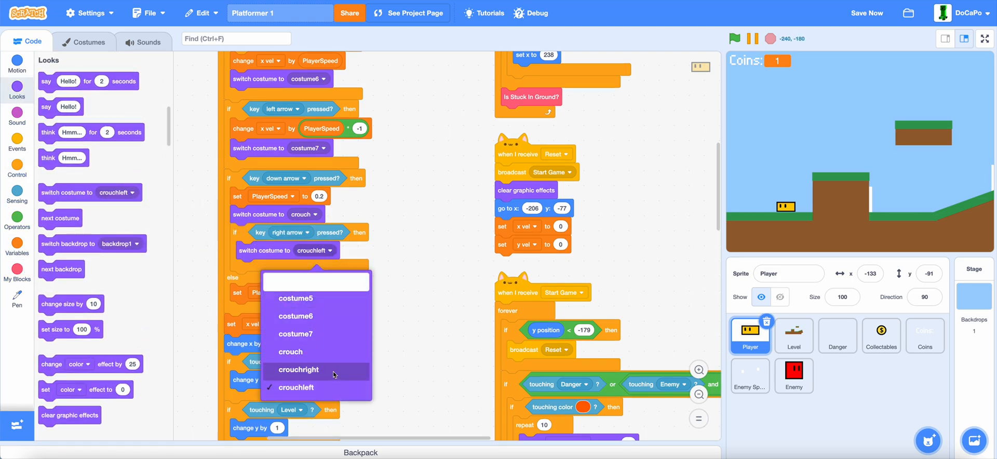
{"action": "left_click", "coordinate": [298, 370]}
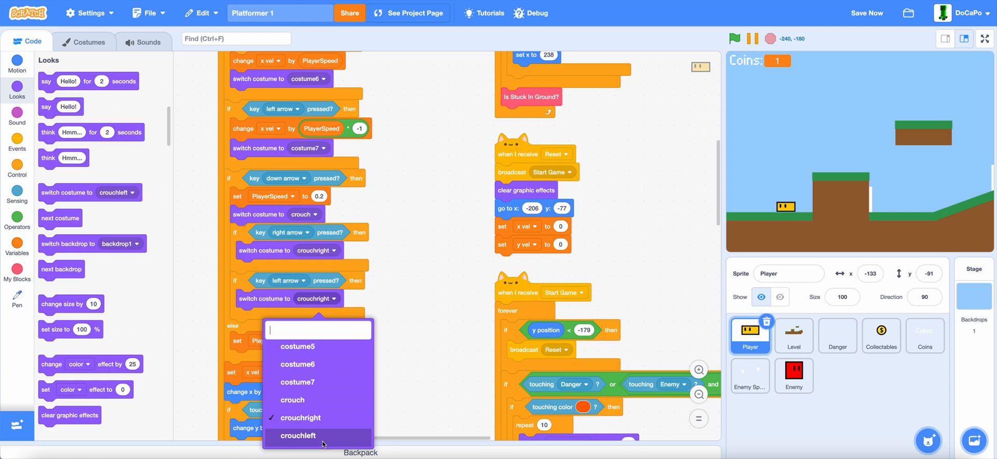
{"action": "left_click", "coordinate": [303, 436]}
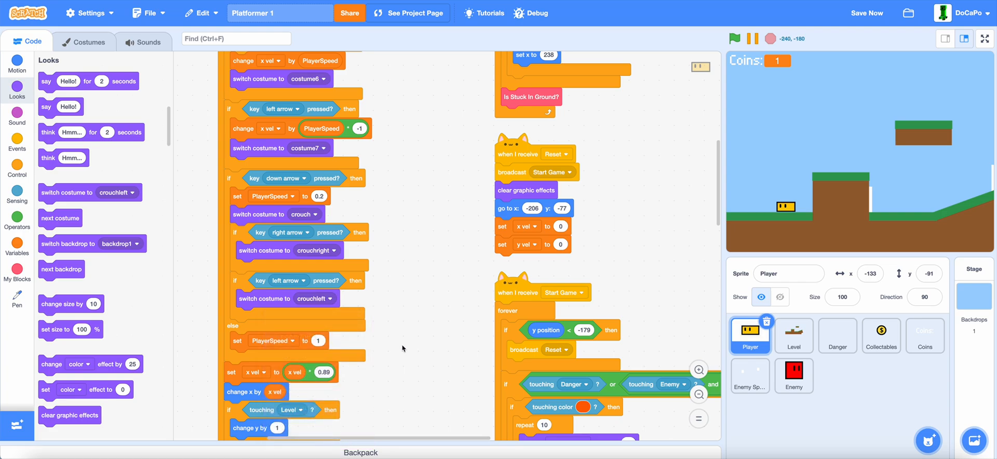
{"action": "scroll", "scroll_direction": "down", "scroll_amount": 3}
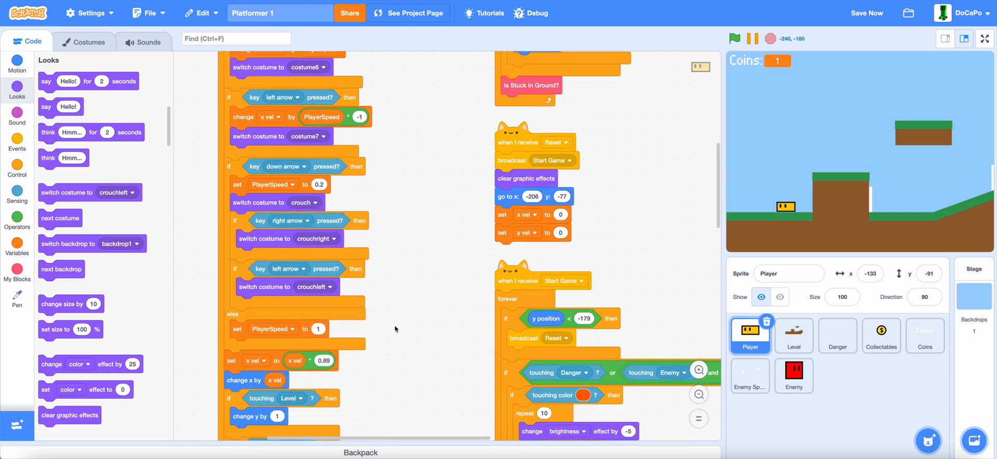
{"action": "left_click", "coordinate": [17, 170]}
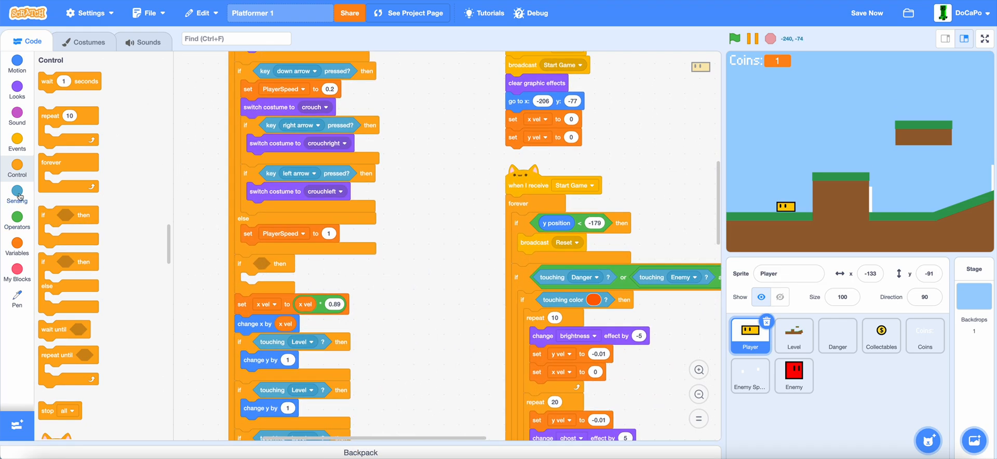
Add an empty if after the crouch check, run the game and view the Level sprite's scripts
{"action": "left_click", "coordinate": [17, 192]}
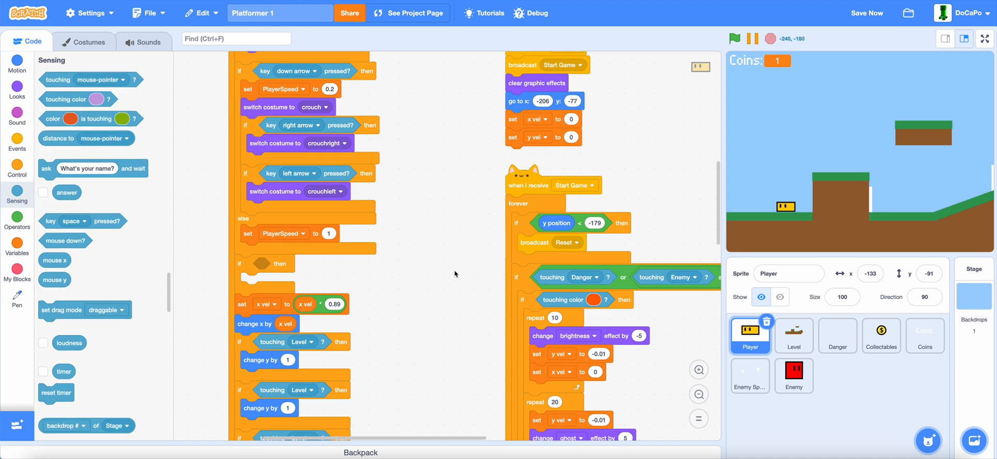
{"action": "left_click", "coordinate": [90, 41]}
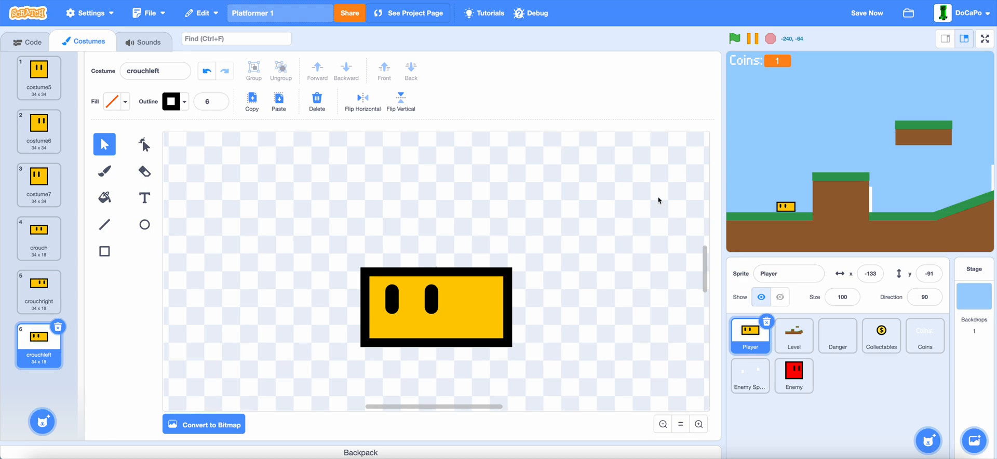
{"action": "left_click", "coordinate": [794, 335]}
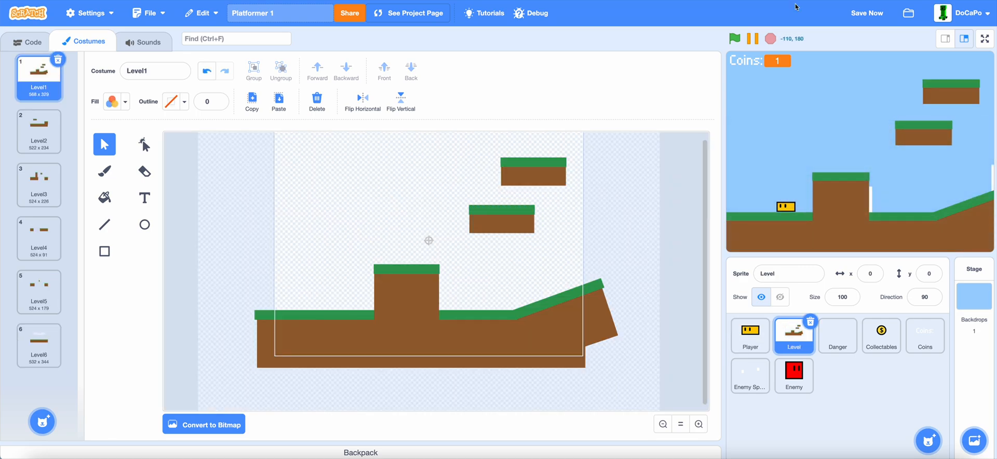
{"action": "left_click", "coordinate": [735, 38]}
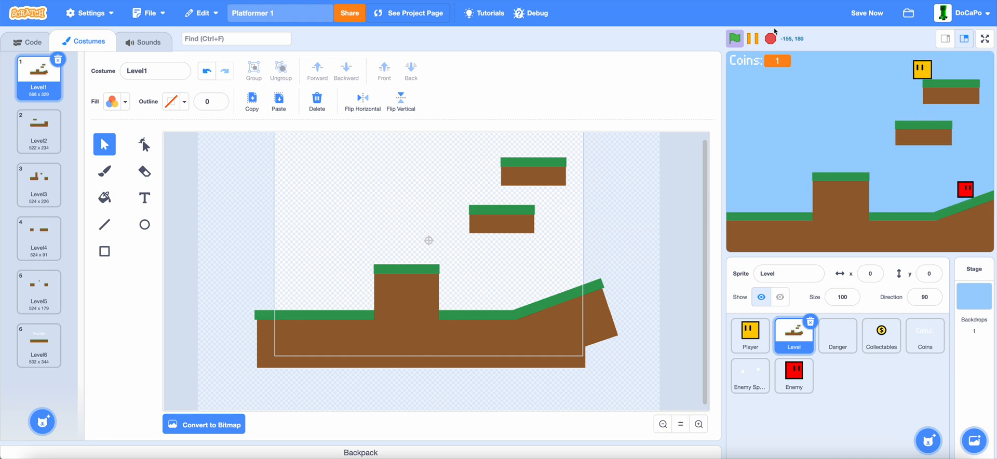
{"action": "left_click", "coordinate": [25, 42]}
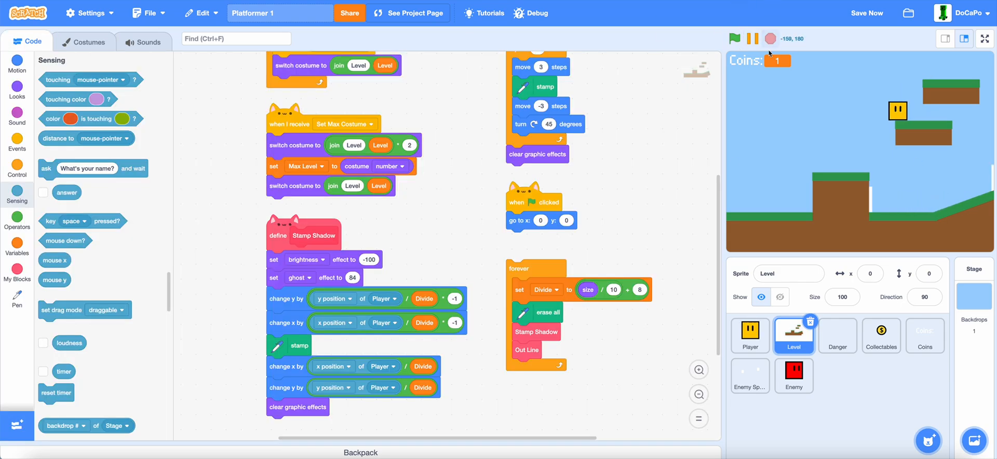
On the Player, fill the if with touching Level and Touching Ground? = 1 plus copied crouch blocks, then run the game
{"action": "left_click", "coordinate": [750, 335]}
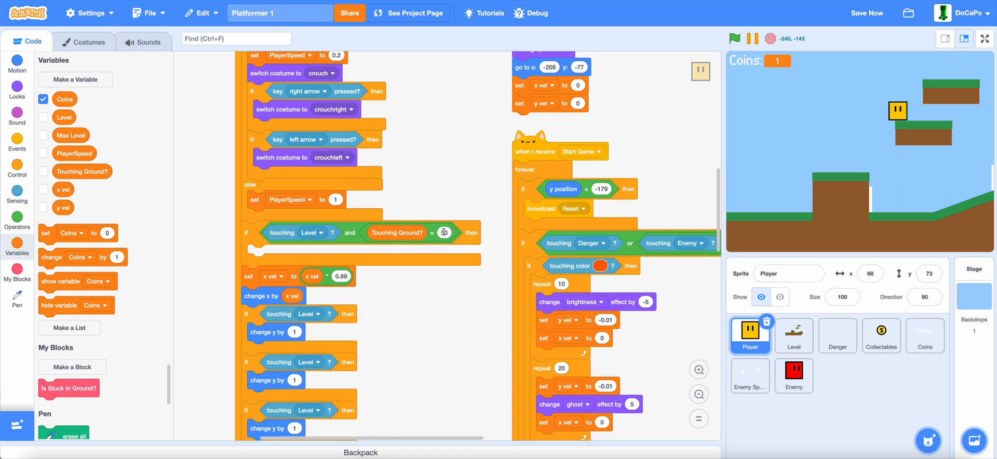
{"action": "scroll", "scroll_direction": "down", "scroll_amount": 3}
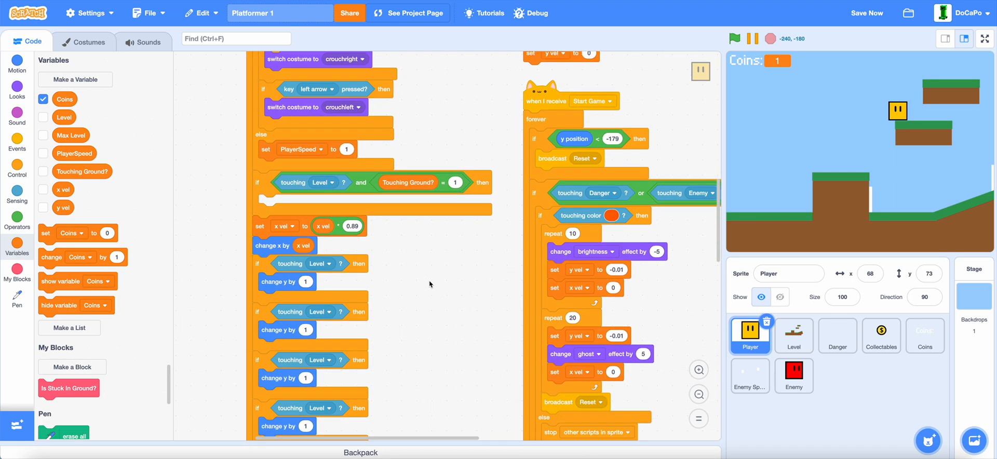
{"action": "scroll", "scroll_direction": "down", "scroll_amount": 3}
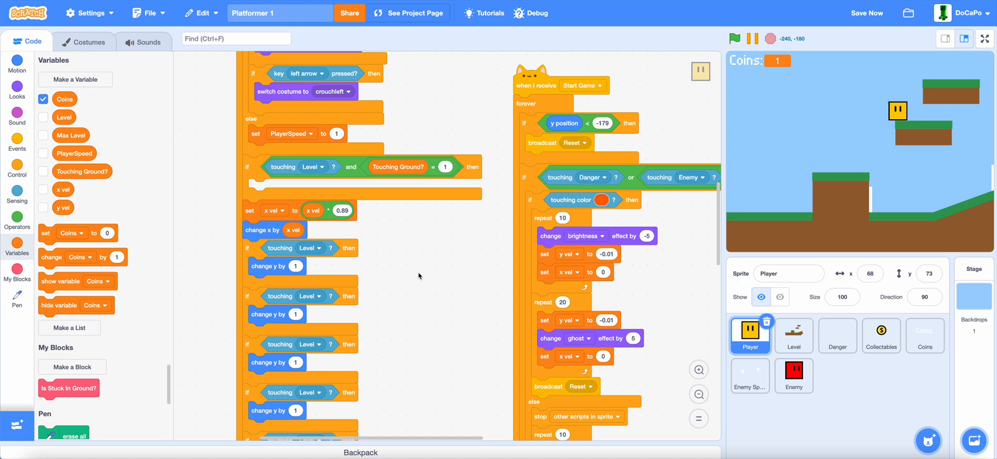
{"action": "mouse_move", "coordinate": [327, 195]}
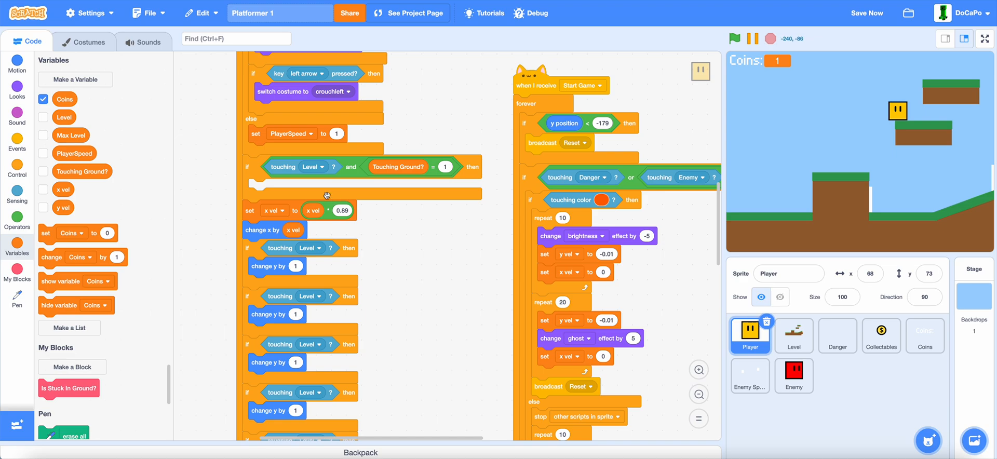
{"action": "left_click", "coordinate": [281, 188]}
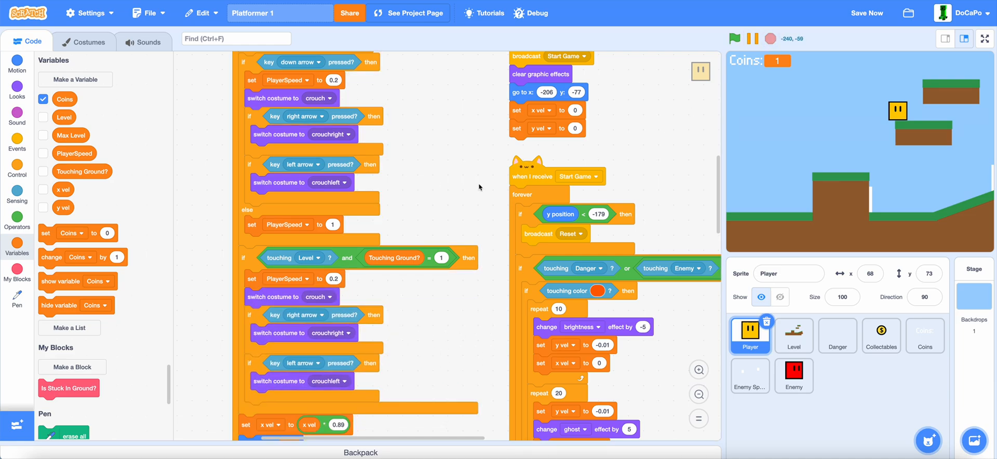
{"action": "left_click", "coordinate": [734, 37]}
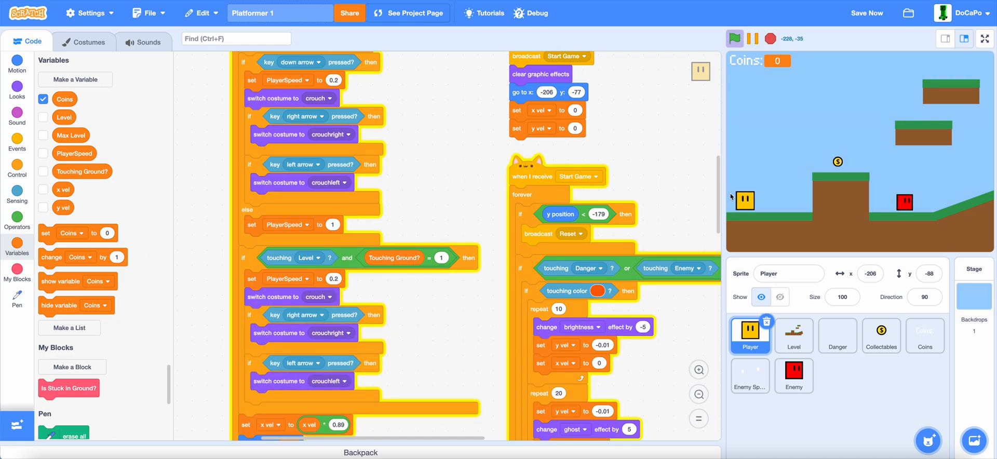